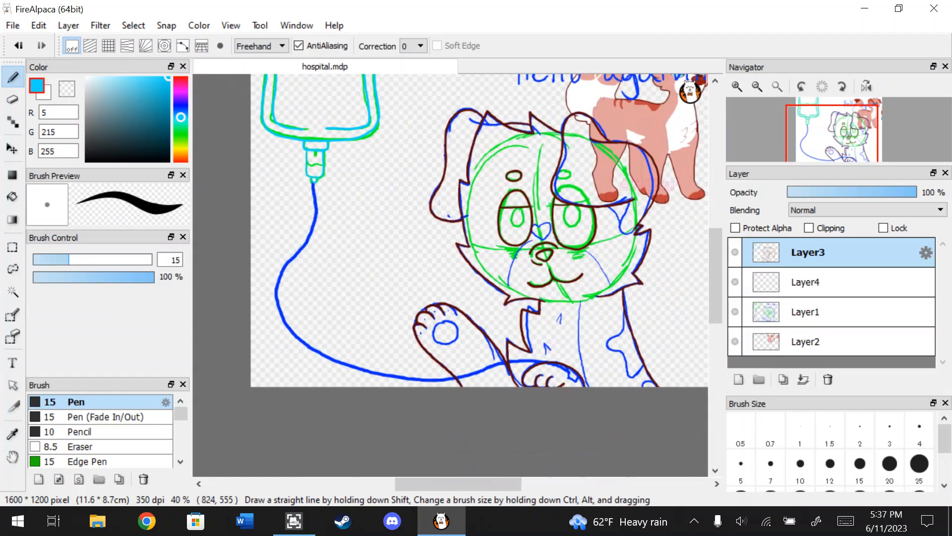
Step: Ink the IV bag and tube in light blue on Layer4 and hide Layer1's sketch
{"action": "left_click", "coordinate": [806, 282]}
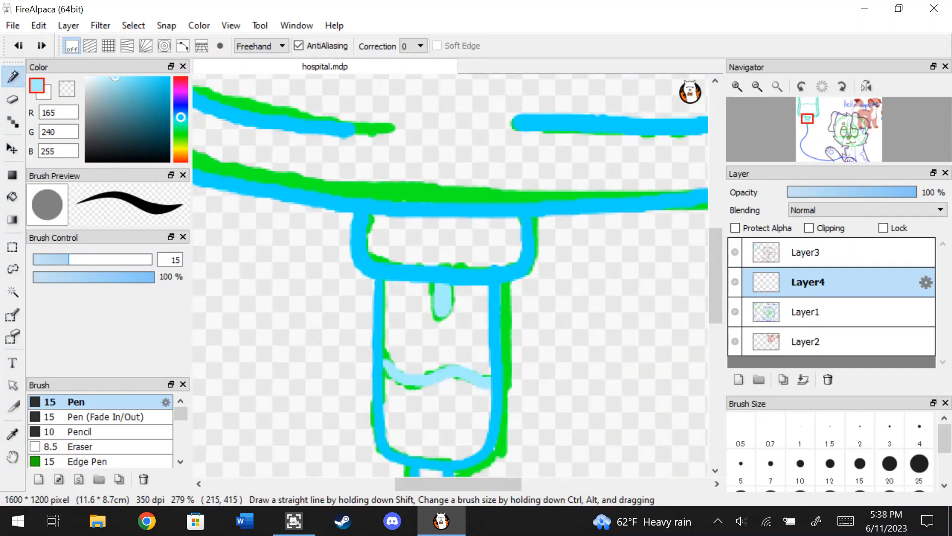
{"action": "left_click", "coordinate": [807, 252]}
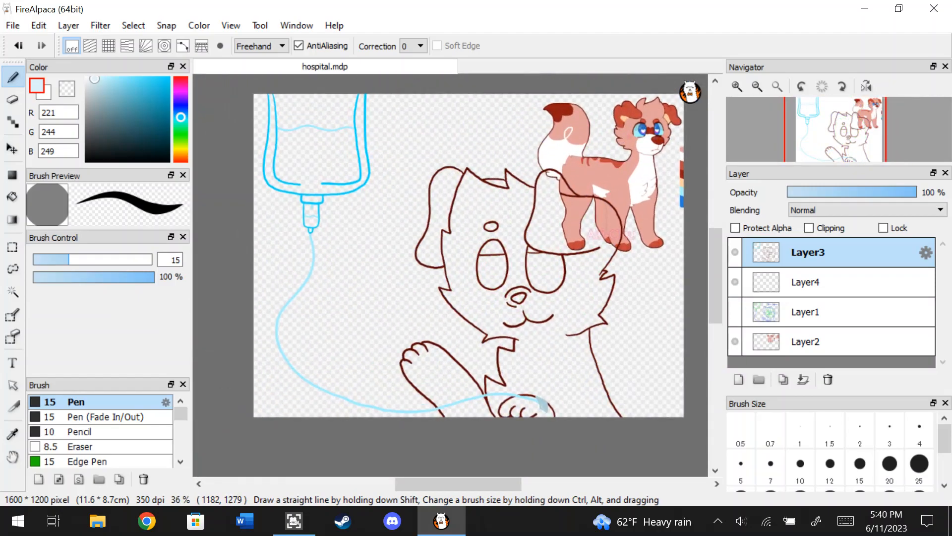
Step: Trace the raised paw's toe beans and pad in orange on the selected layer
{"action": "left_click", "coordinate": [804, 281]}
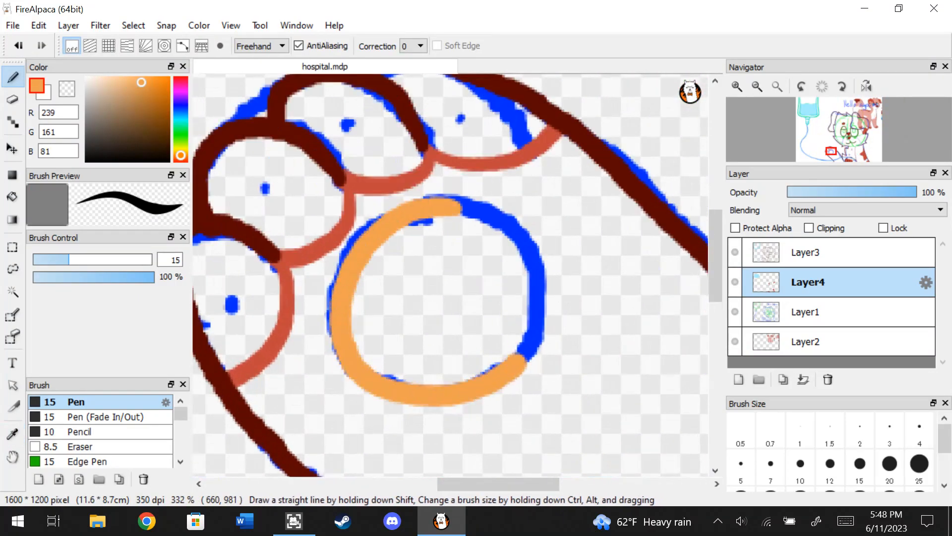
Step: Move the paw pad into place, then outline one iris in dark blue
{"action": "left_click", "coordinate": [806, 252]}
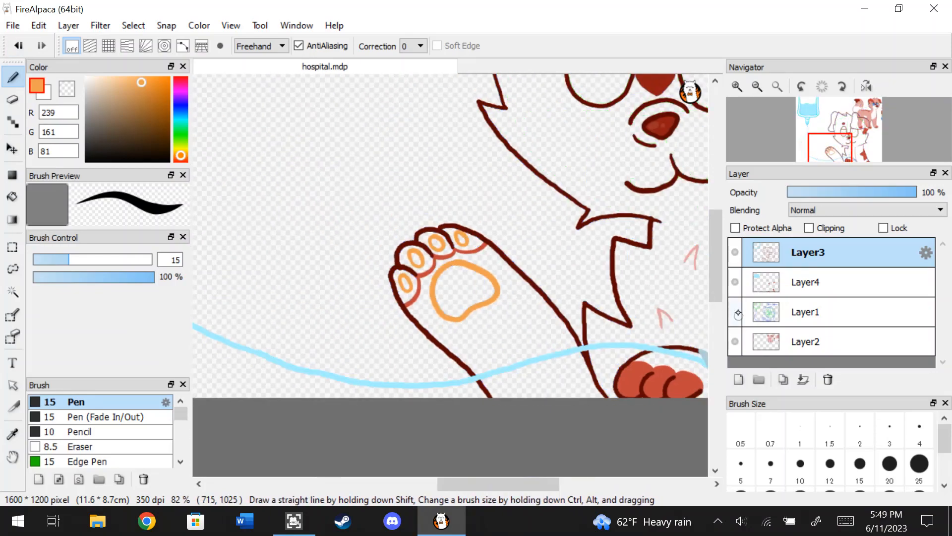
{"action": "left_click", "coordinate": [12, 149]}
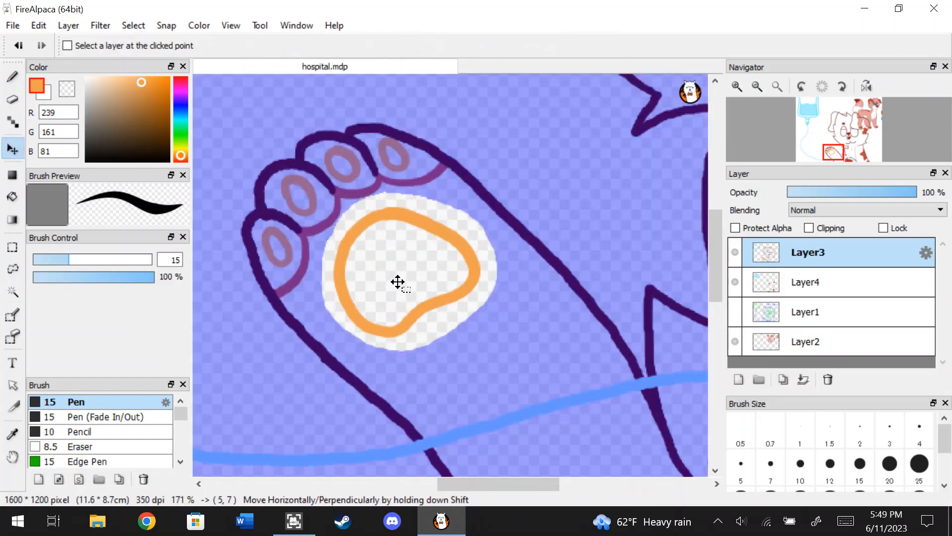
{"action": "left_click", "coordinate": [12, 76]}
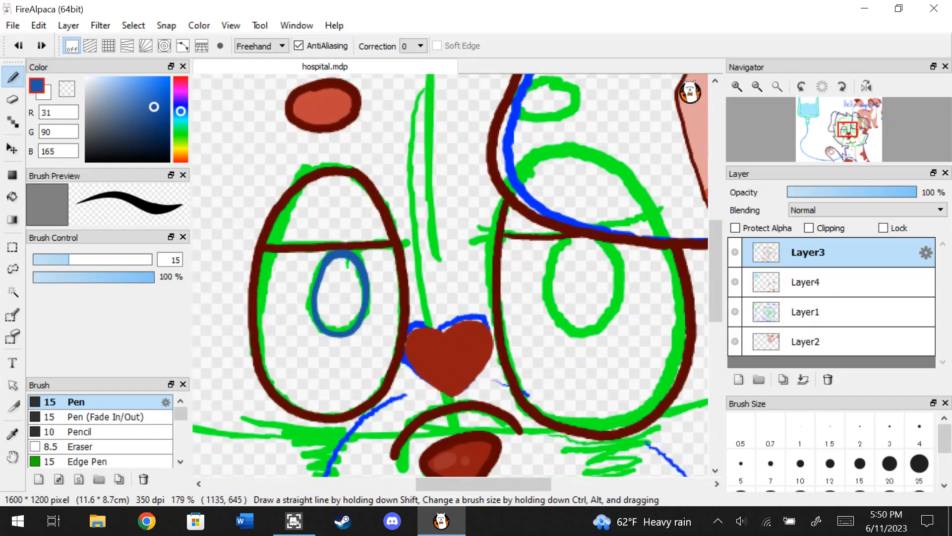
Step: Fill the iris blue on new layers, with a lighter lower half and white highlights
{"action": "left_click", "coordinate": [804, 282]}
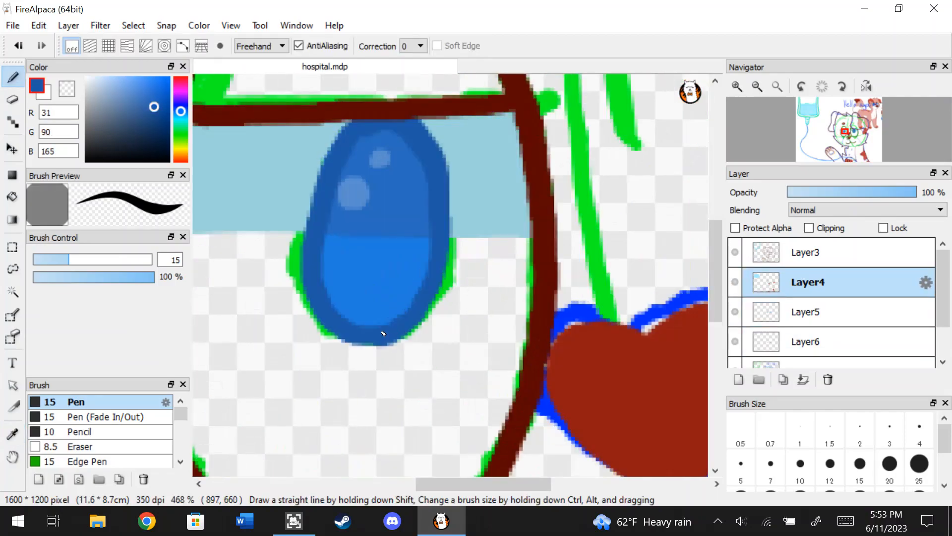
{"action": "left_click", "coordinate": [805, 341]}
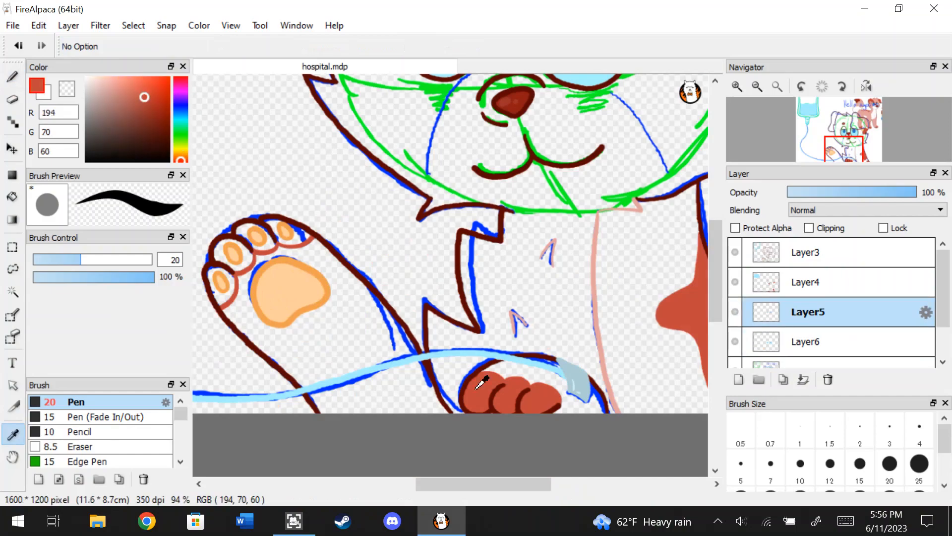
Step: Fill the raised paw's pads orange and the lower paw's toes reddish-brown on a new layer
{"action": "left_click", "coordinate": [805, 282]}
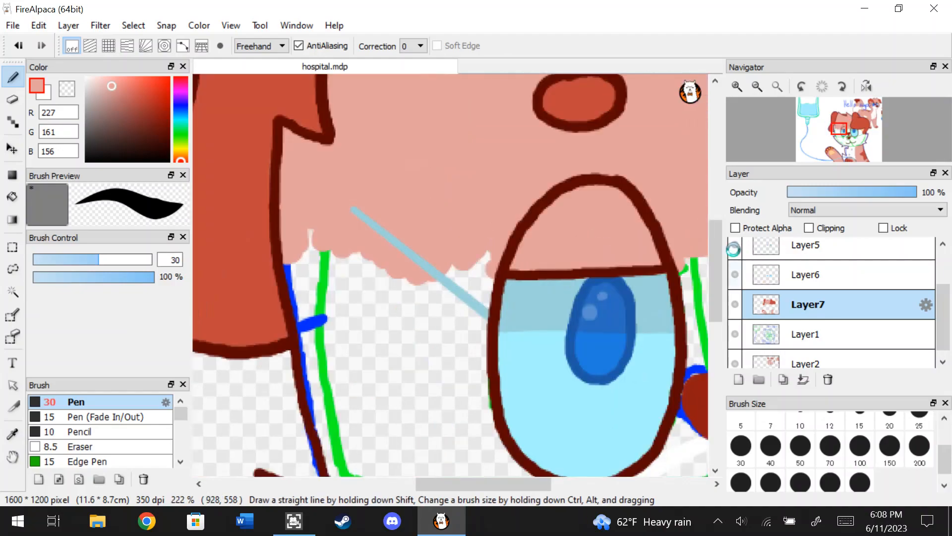
Step: Paint the muzzle and chest white and hide the green sketch layers
{"action": "left_click", "coordinate": [806, 246]}
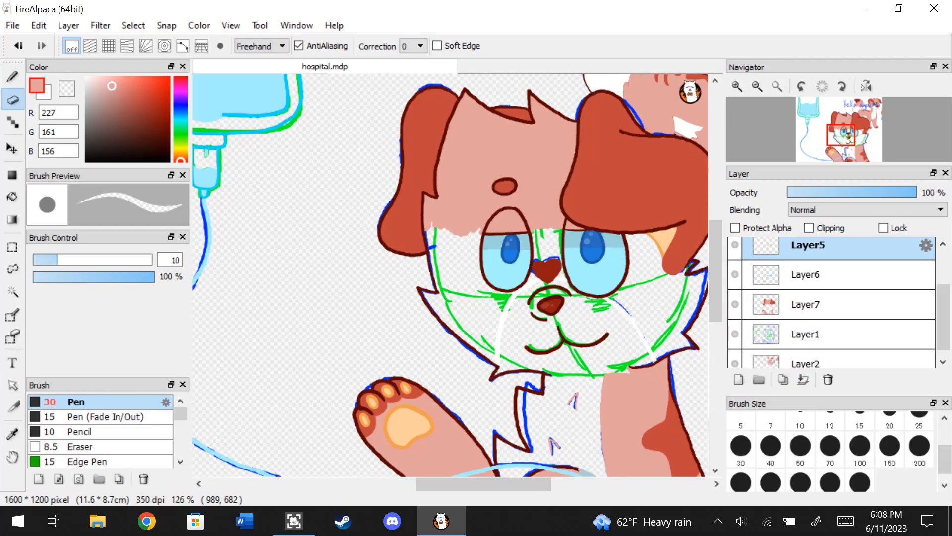
{"action": "left_click", "coordinate": [806, 304]}
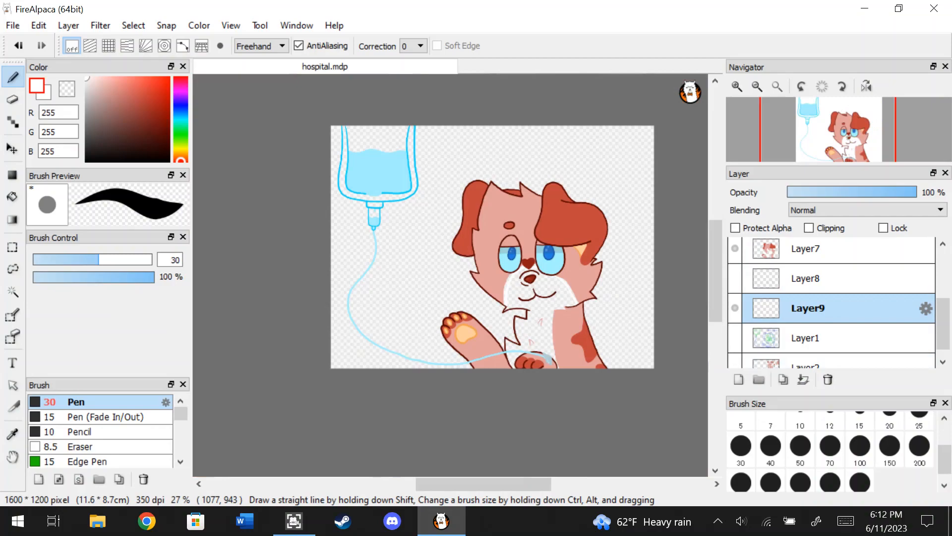
Step: Add Layer11, fill it bright magenta, and place it beneath the drawing layers
{"action": "left_click", "coordinate": [68, 25]}
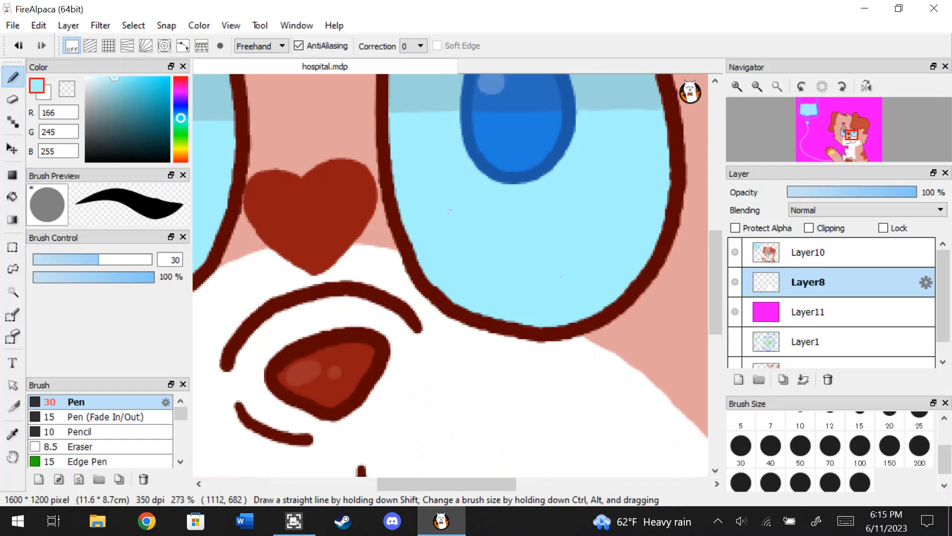
Step: Touch up the ear and face colours on Layer10 and Layer8 with Lasso and Pen
{"action": "left_click", "coordinate": [808, 252]}
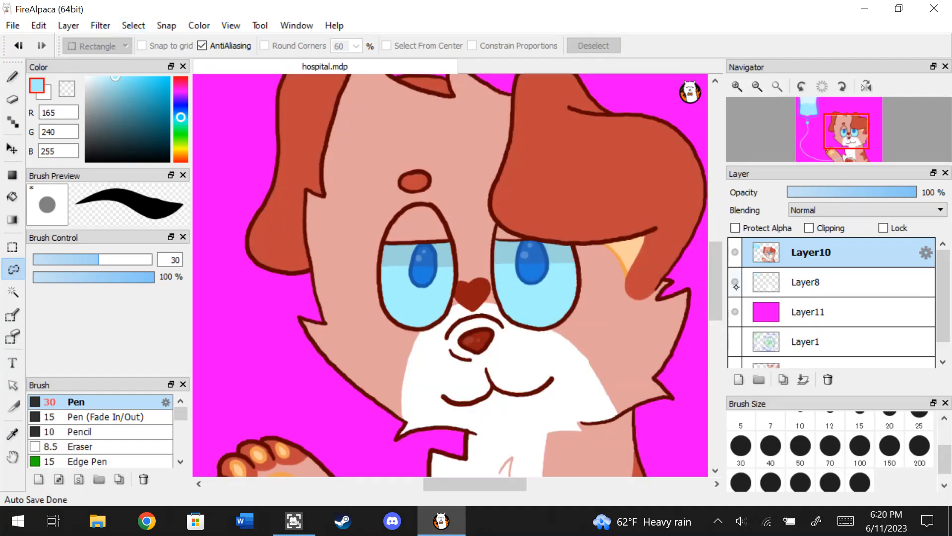
Step: Paint a near-white blue highlight streak down the IV bag's left edge on Layer8
{"action": "left_click", "coordinate": [11, 76]}
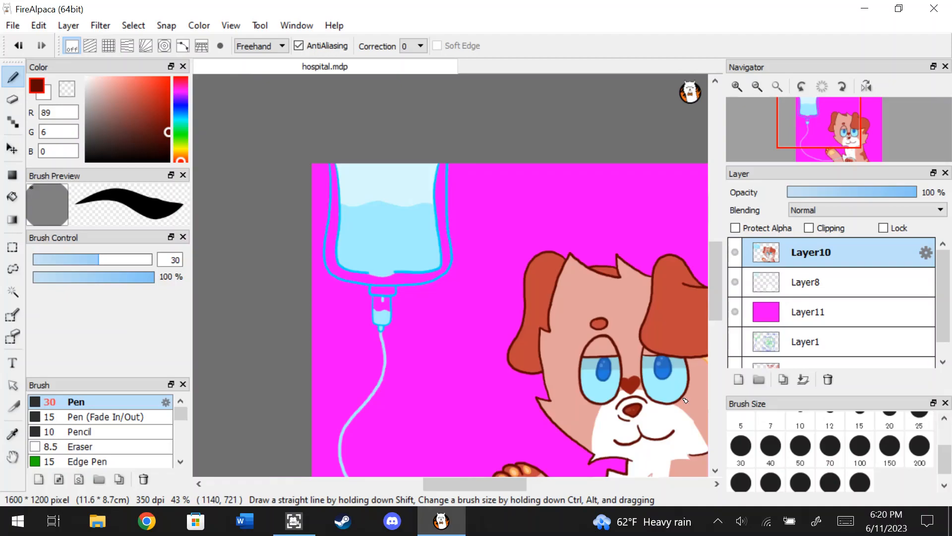
{"action": "left_click", "coordinate": [808, 282]}
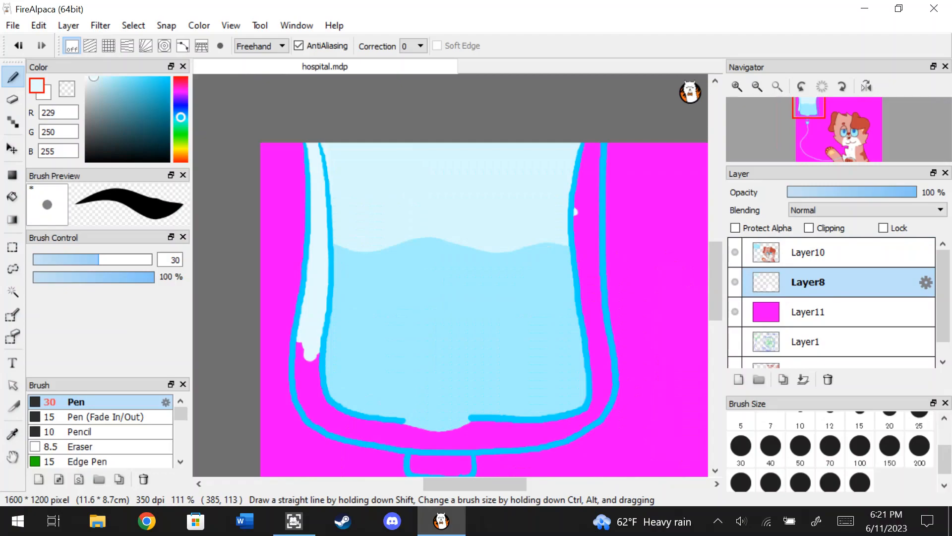